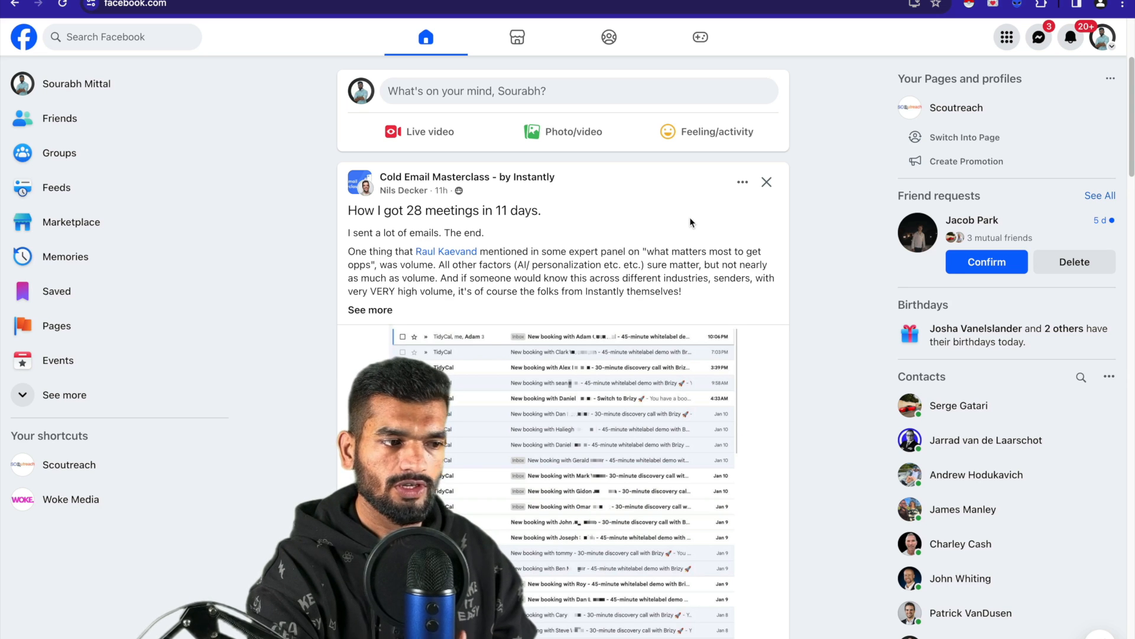
{"action": "mouse_move", "coordinate": [54, 153]}
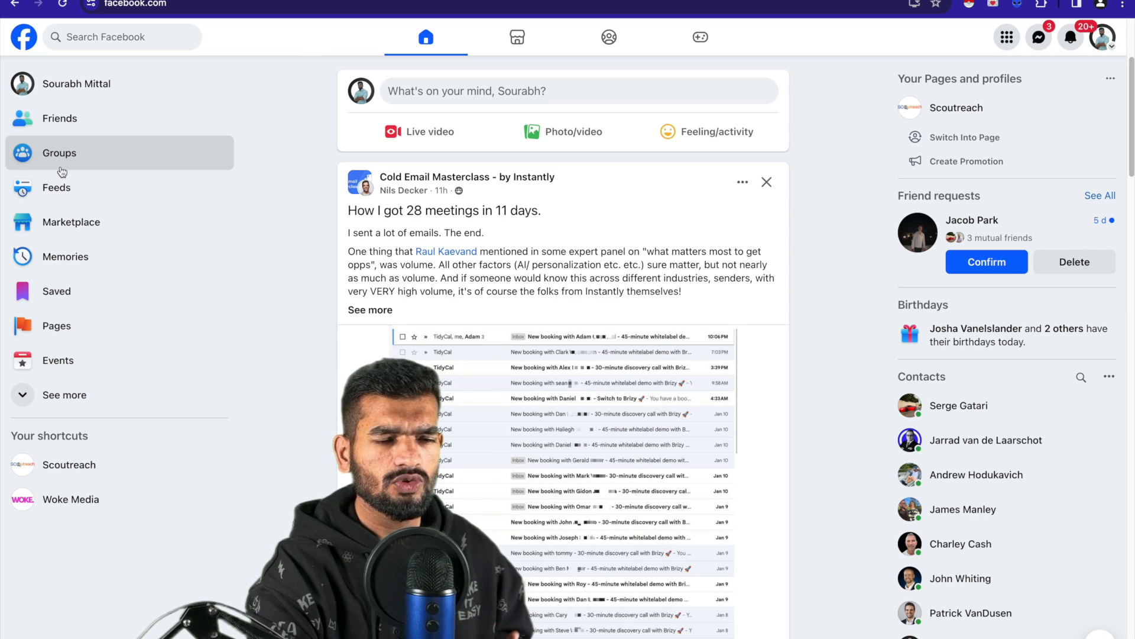
Reach the Members list of the ChatGPT Business Insights group via the Groups sidebar.
{"action": "left_click", "coordinate": [60, 152]}
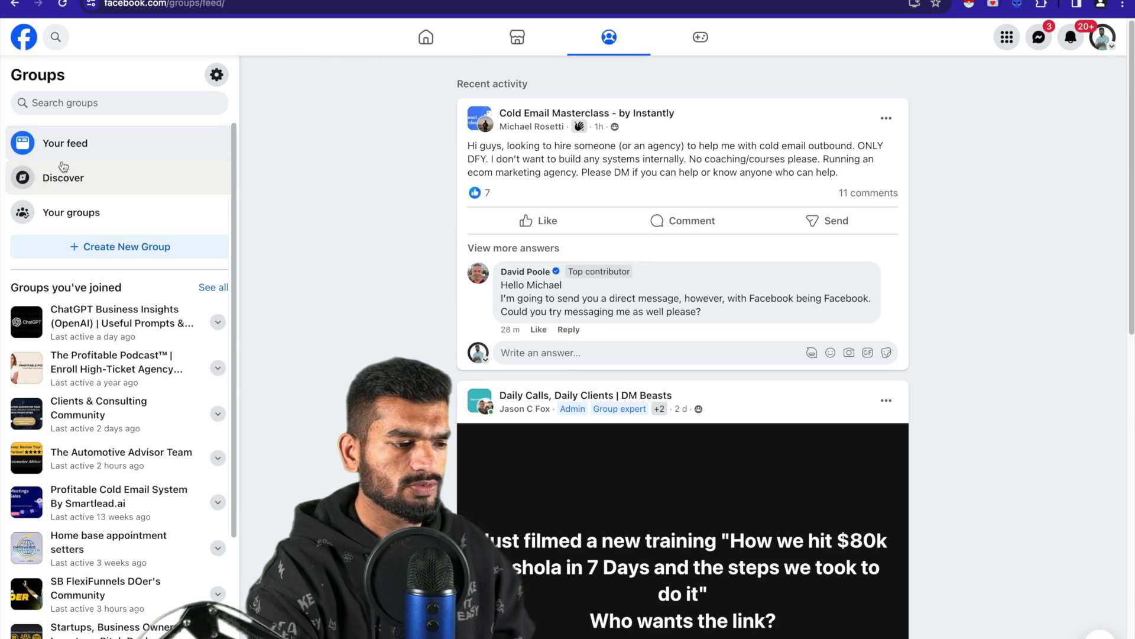
{"action": "mouse_move", "coordinate": [79, 344]}
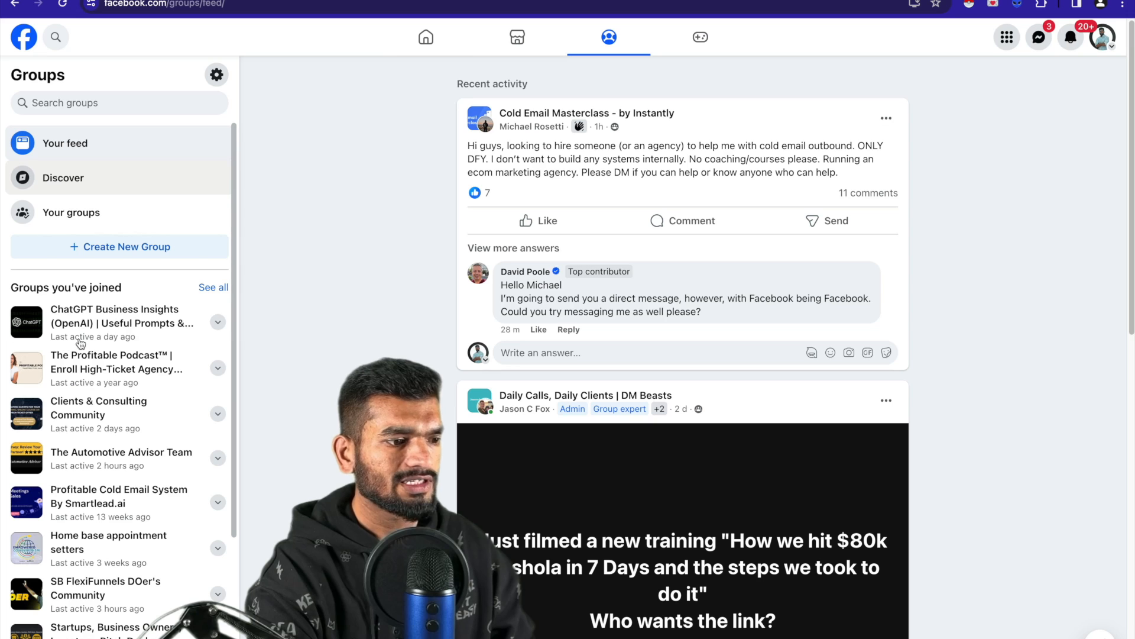
{"action": "left_click", "coordinate": [115, 321]}
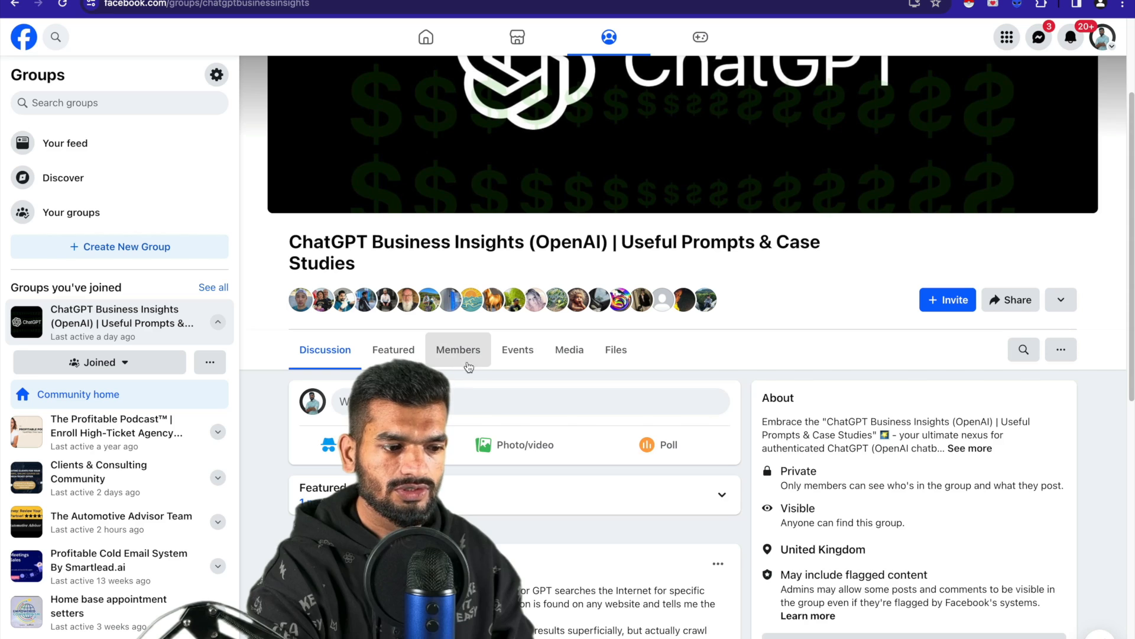
{"action": "left_click", "coordinate": [458, 349]}
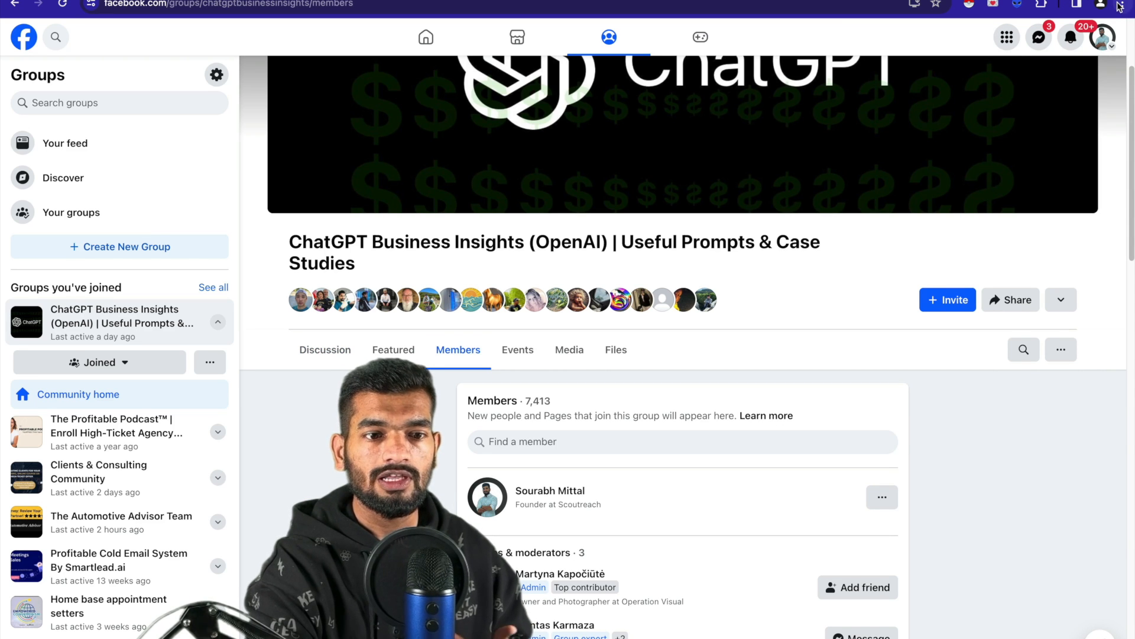
Bring up Chrome's Developer Tools console from the More Tools menu.
{"action": "left_click", "coordinate": [1127, 5]}
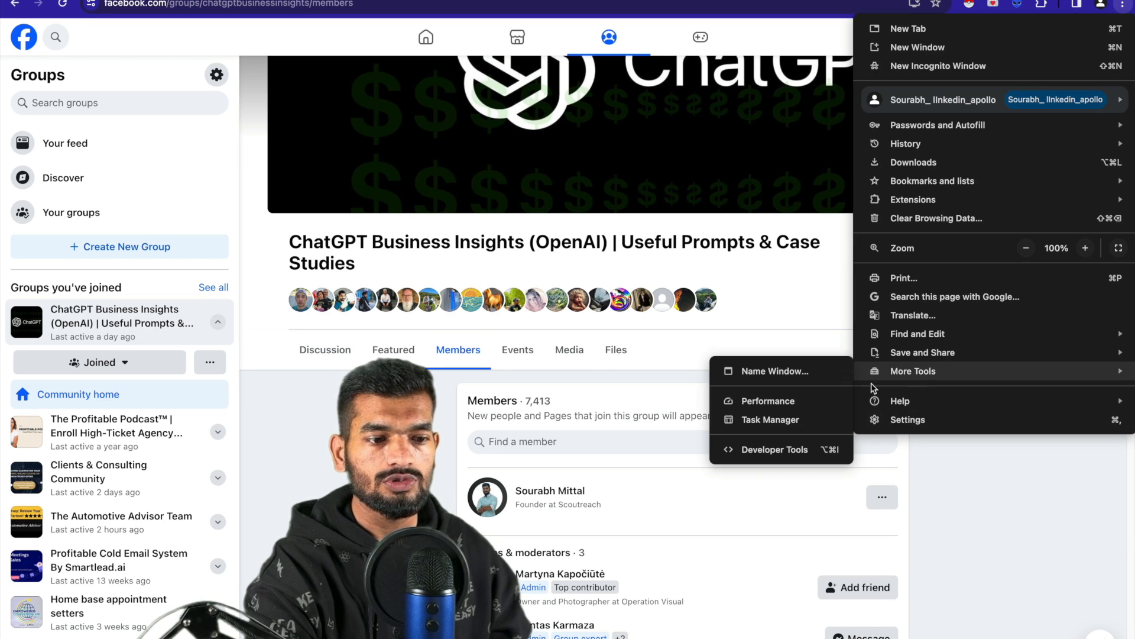
{"action": "left_click", "coordinate": [773, 450]}
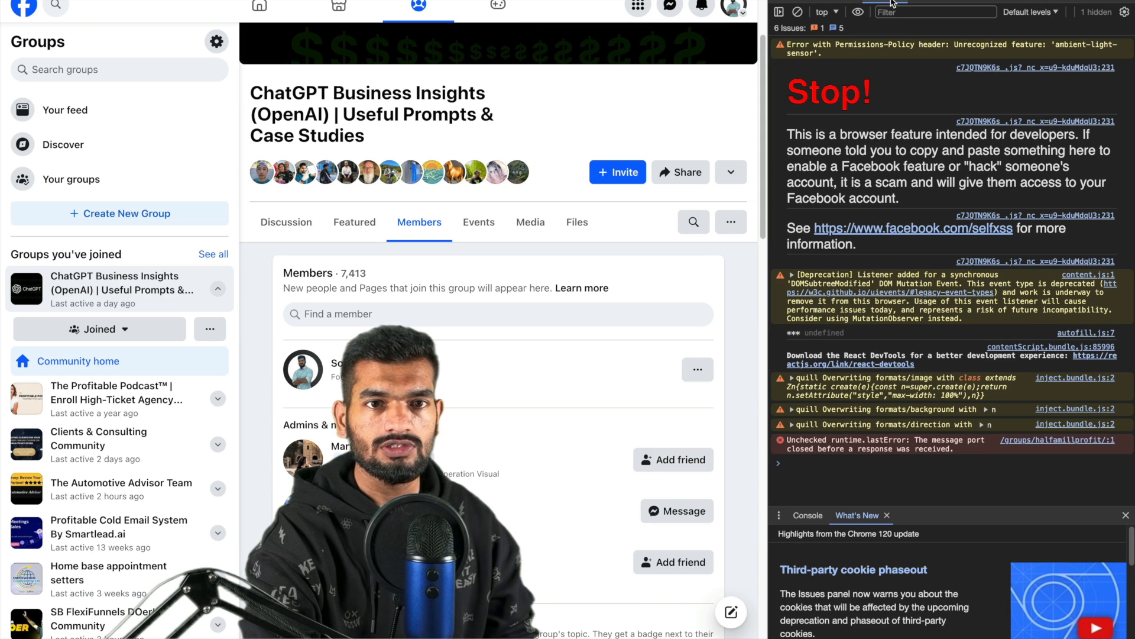
{"action": "mouse_move", "coordinate": [882, 78]}
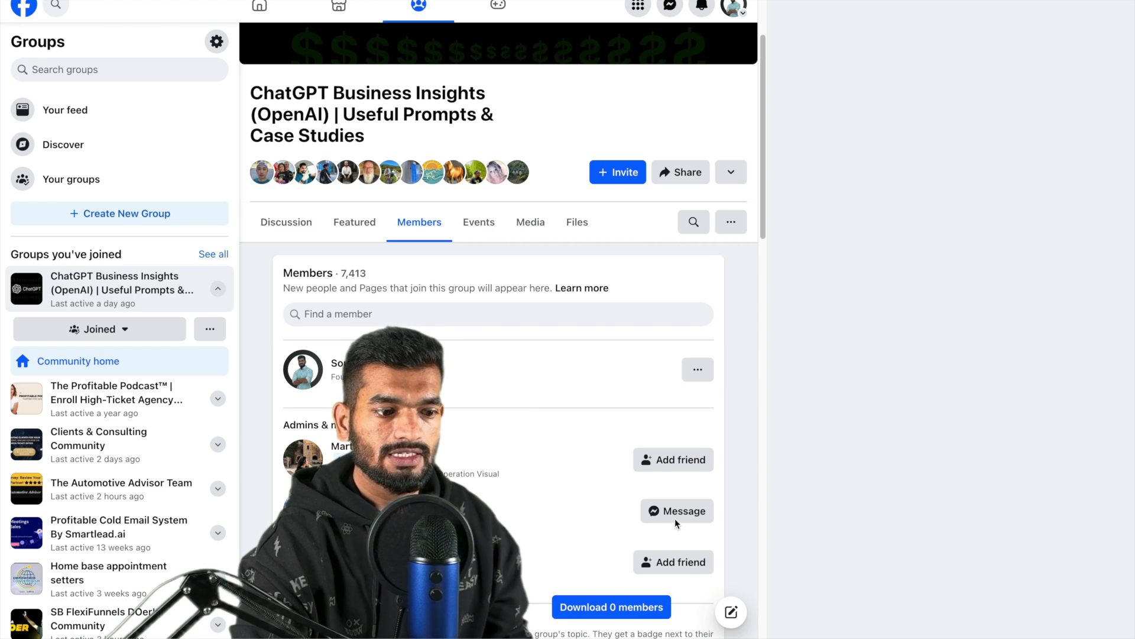
Scroll the Members list until the scraper has collected 581 members.
{"action": "scroll", "scroll_direction": "down", "scroll_amount": 3}
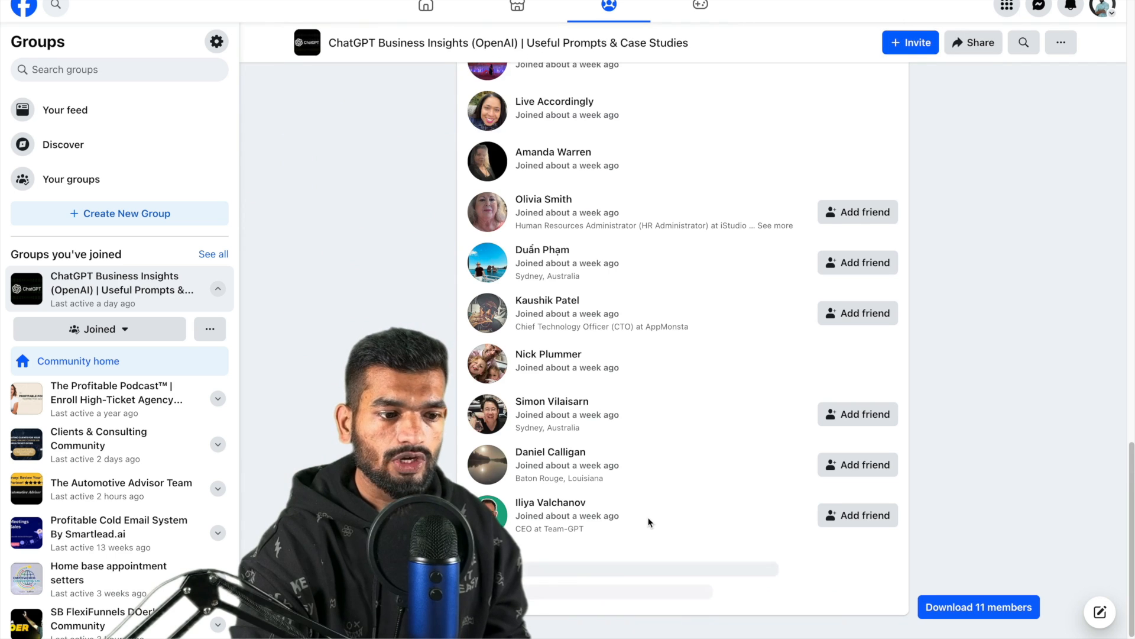
{"action": "scroll", "scroll_direction": "down", "scroll_amount": 3}
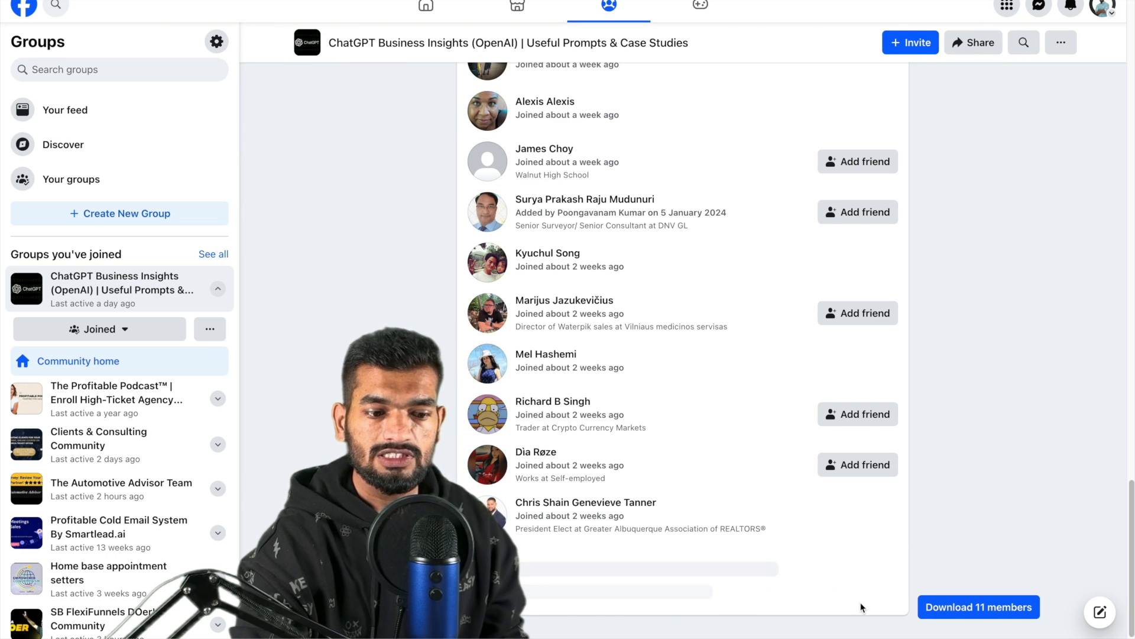
{"action": "scroll", "scroll_direction": "down", "scroll_amount": 3}
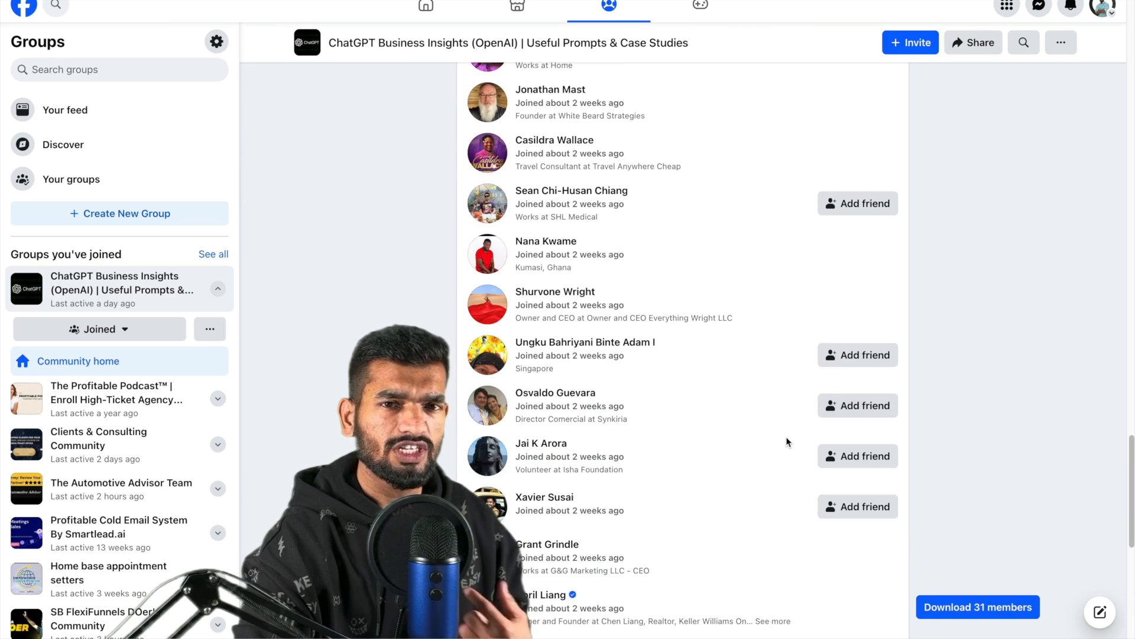
{"action": "scroll", "scroll_direction": "down", "scroll_amount": 3}
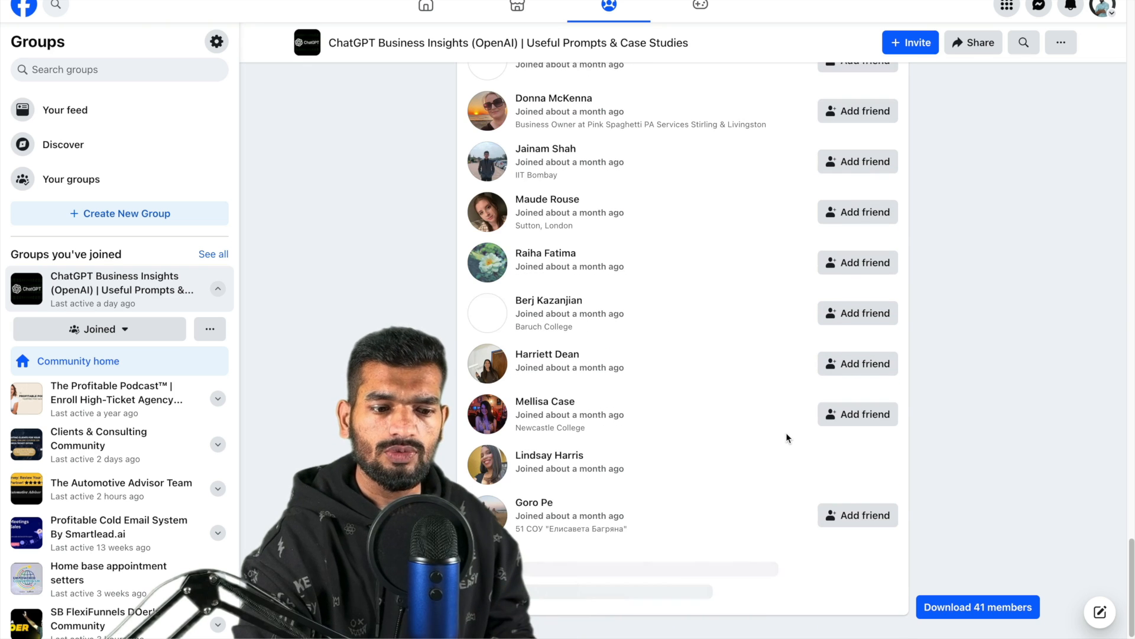
{"action": "scroll", "scroll_direction": "down", "scroll_amount": 3}
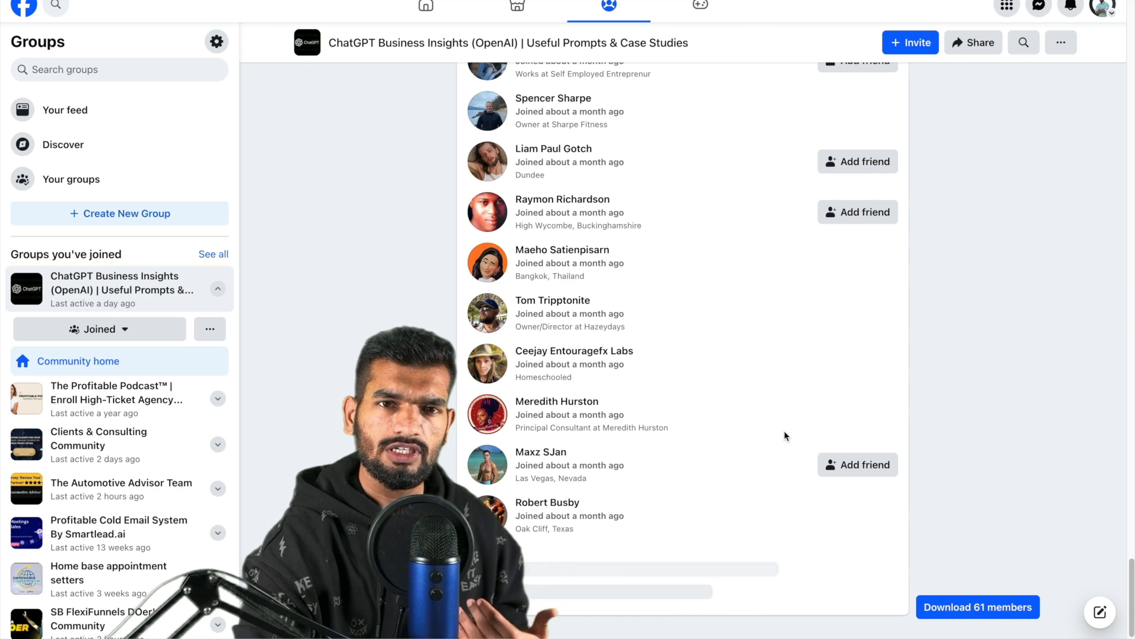
{"action": "scroll", "scroll_direction": "down", "scroll_amount": 3}
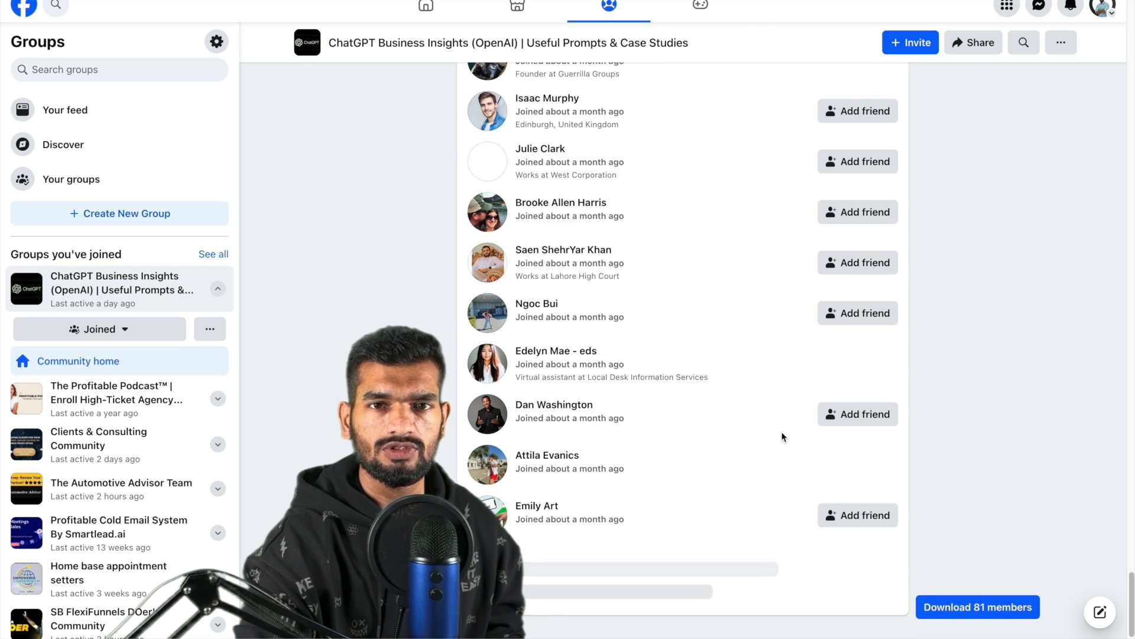
{"action": "scroll", "scroll_direction": "down", "scroll_amount": 3}
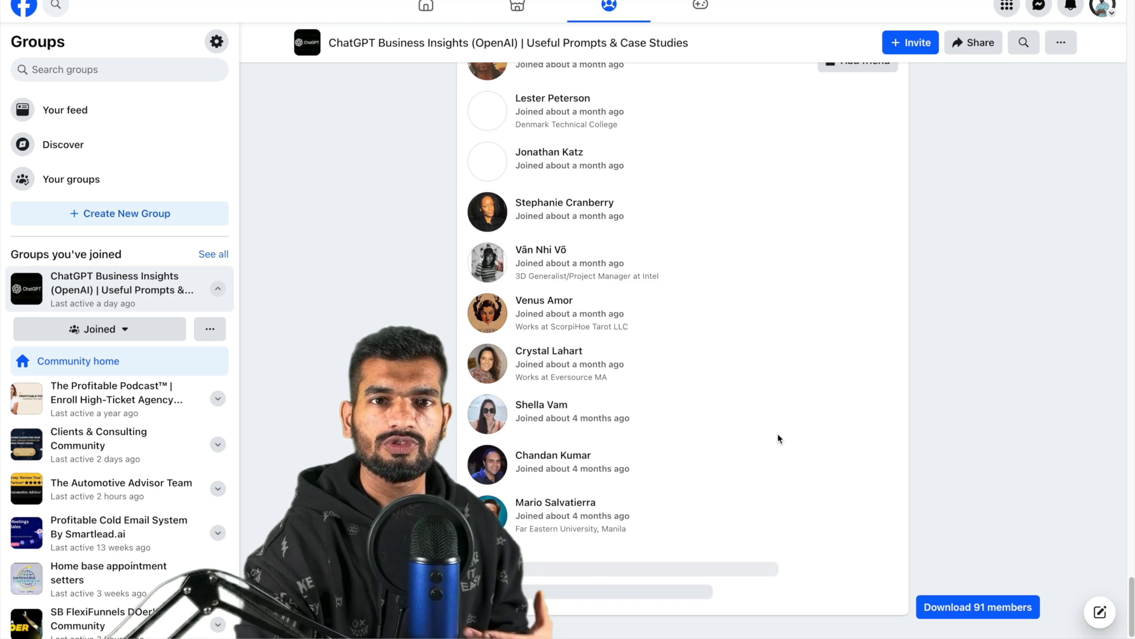
{"action": "scroll", "scroll_direction": "down", "scroll_amount": 3}
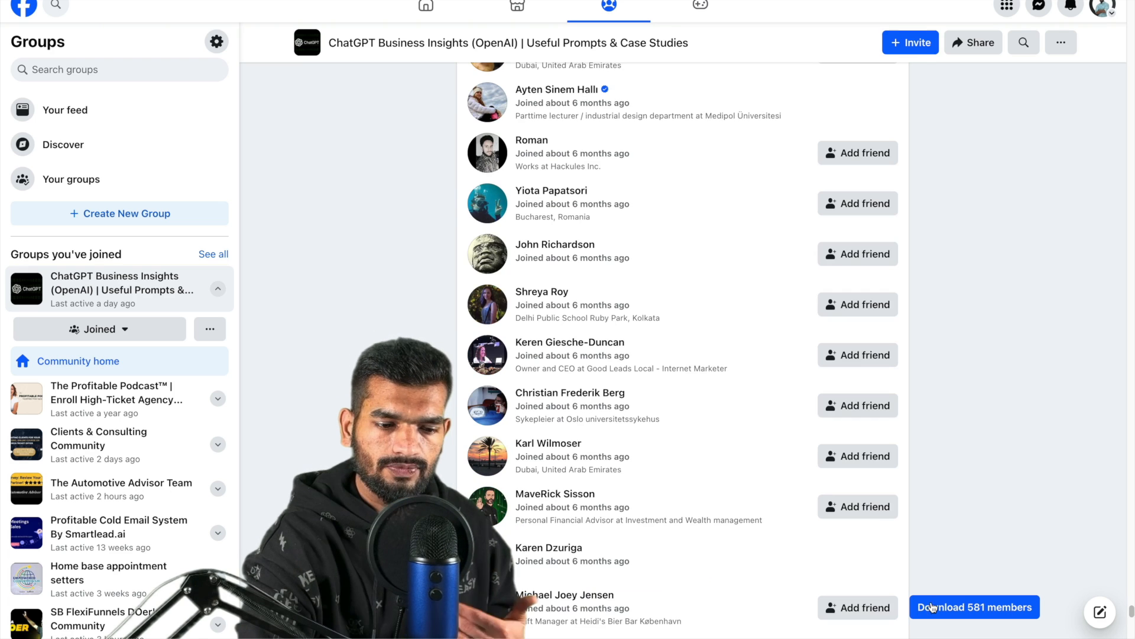
{"action": "mouse_move", "coordinate": [942, 579]}
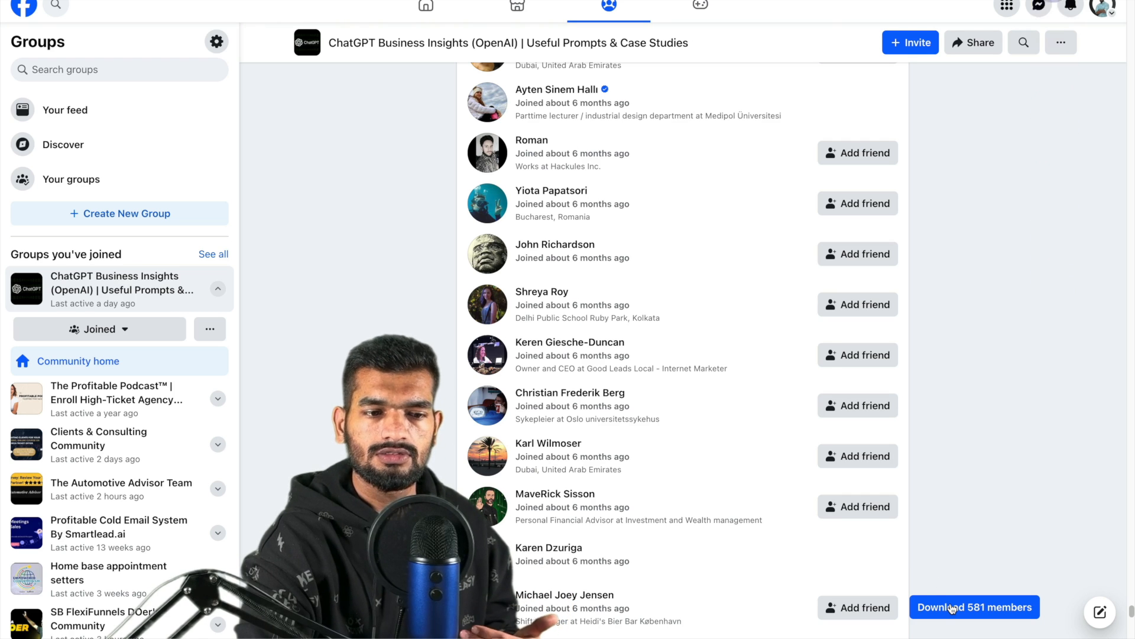
Download the 581 members as a CSV and open it from the downloads bubble.
{"action": "left_click", "coordinate": [974, 606]}
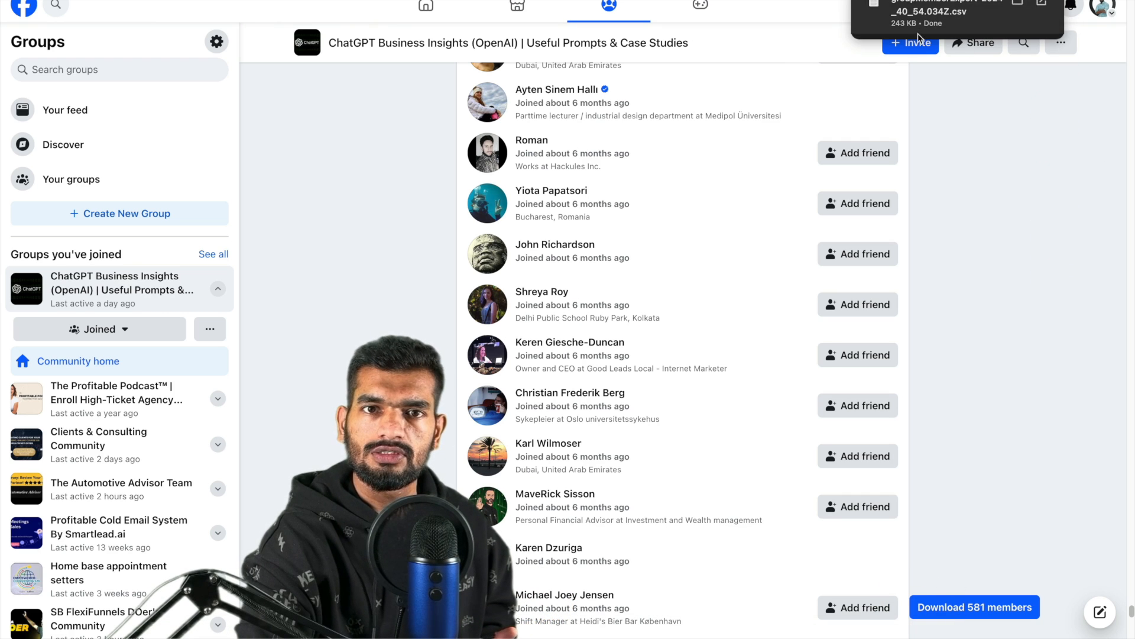
{"action": "left_click", "coordinate": [931, 14]}
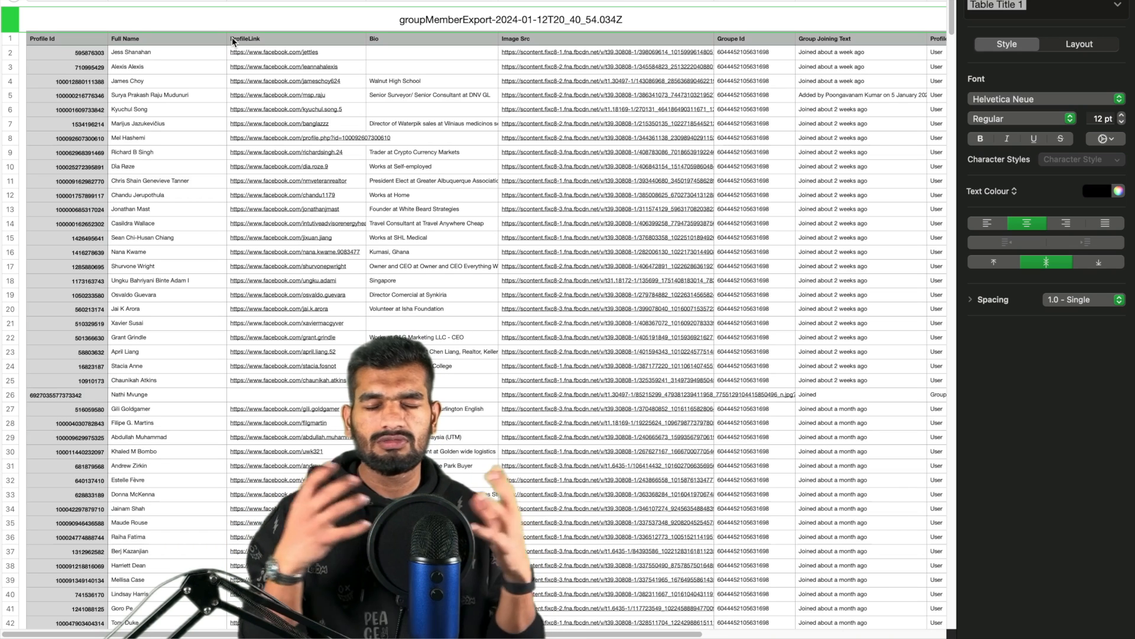
{"action": "mouse_move", "coordinate": [347, 24]}
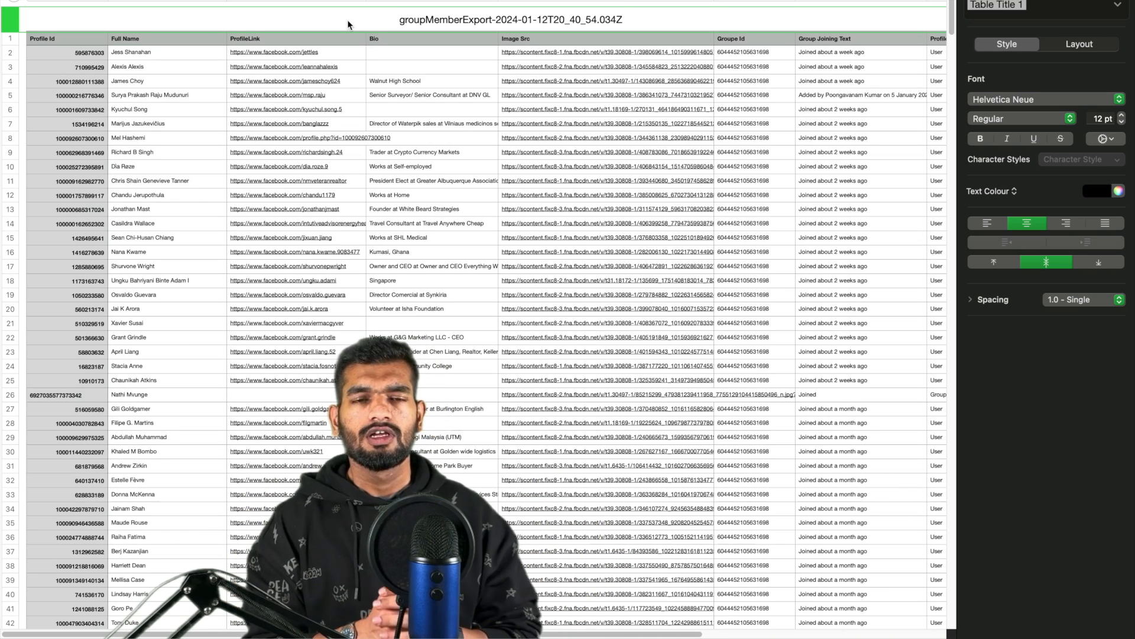